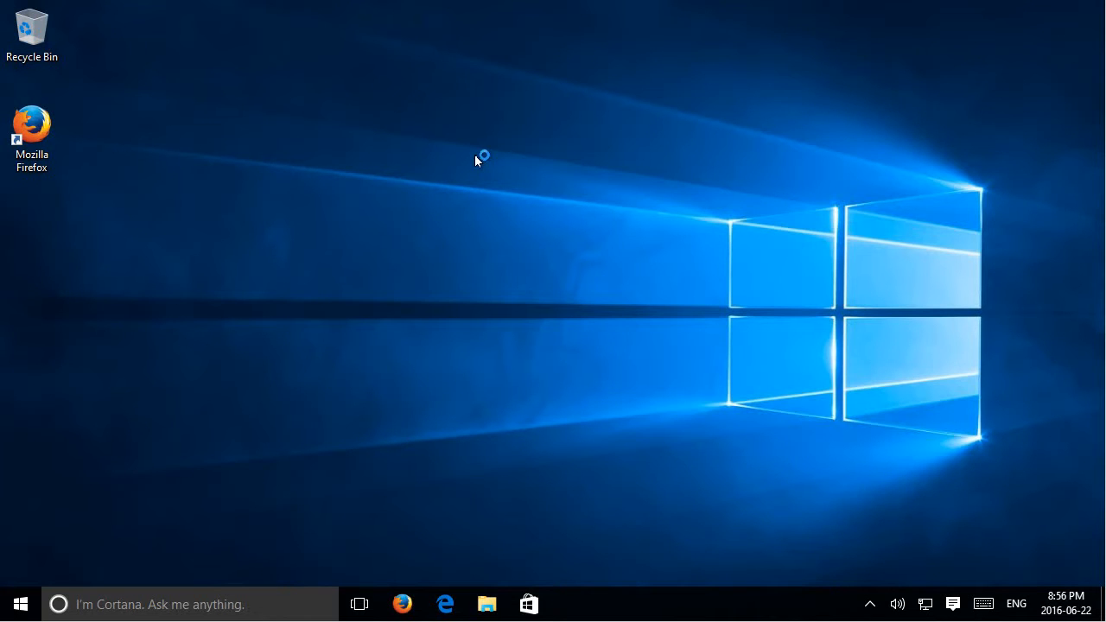
mouse_move(343, 158)
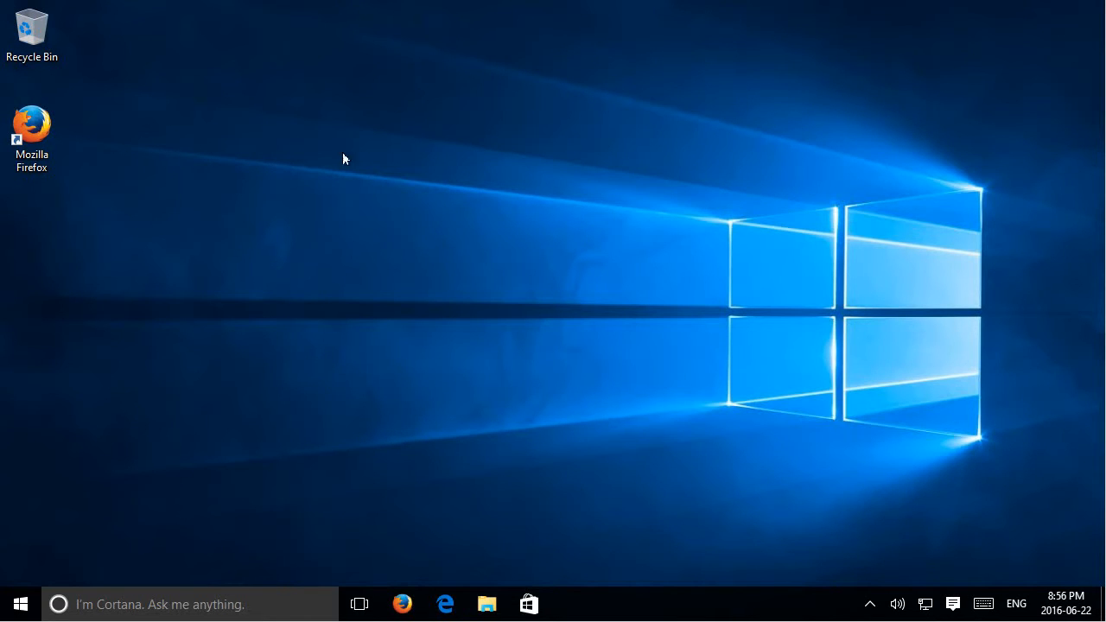
Launch Firefox from its desktop icon and view the Help menu options
left_click(32, 126)
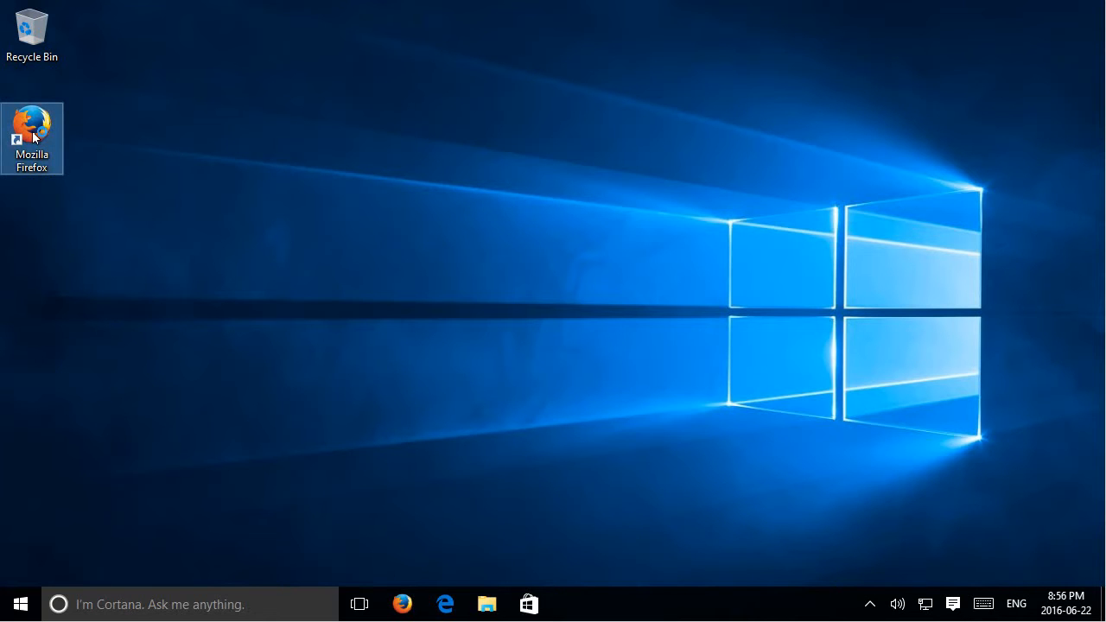
mouse_move(32, 129)
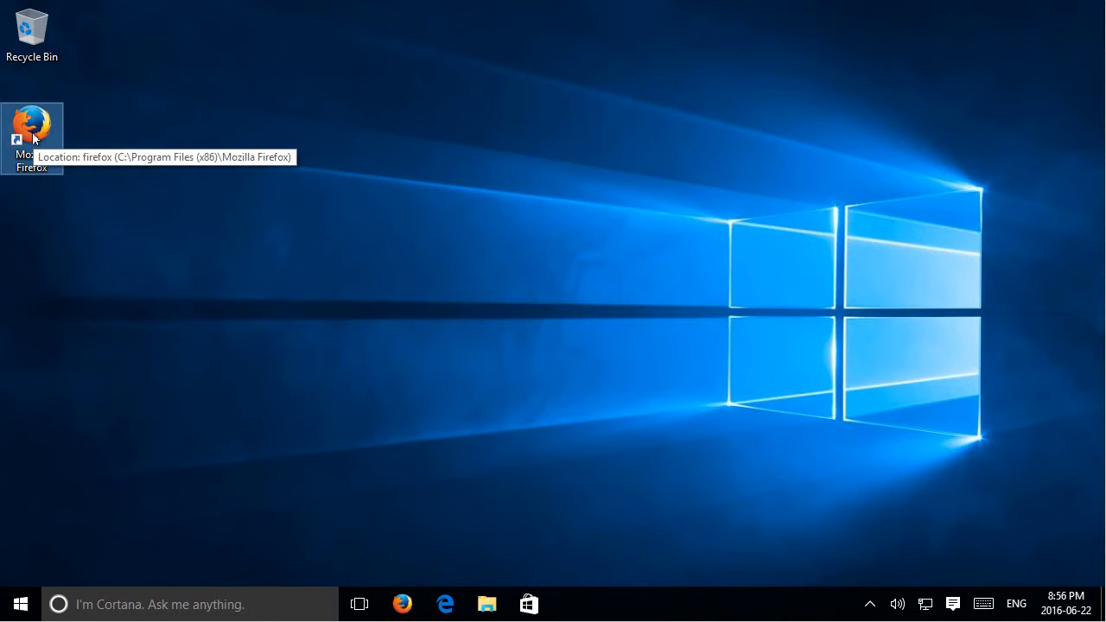
double_click(32, 121)
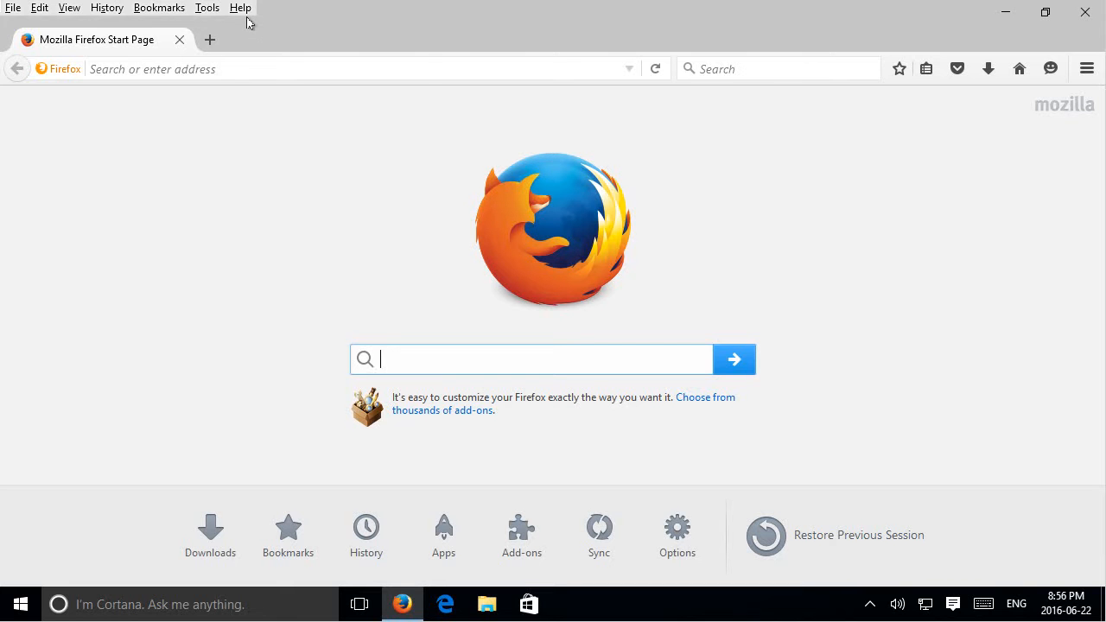
left_click(240, 8)
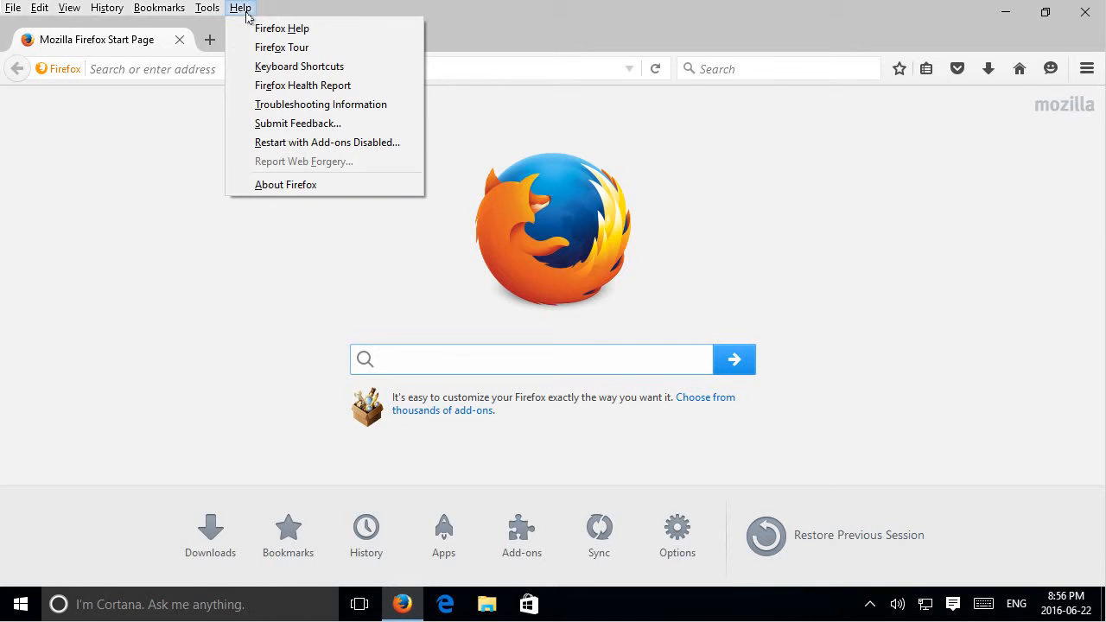
mouse_move(285, 184)
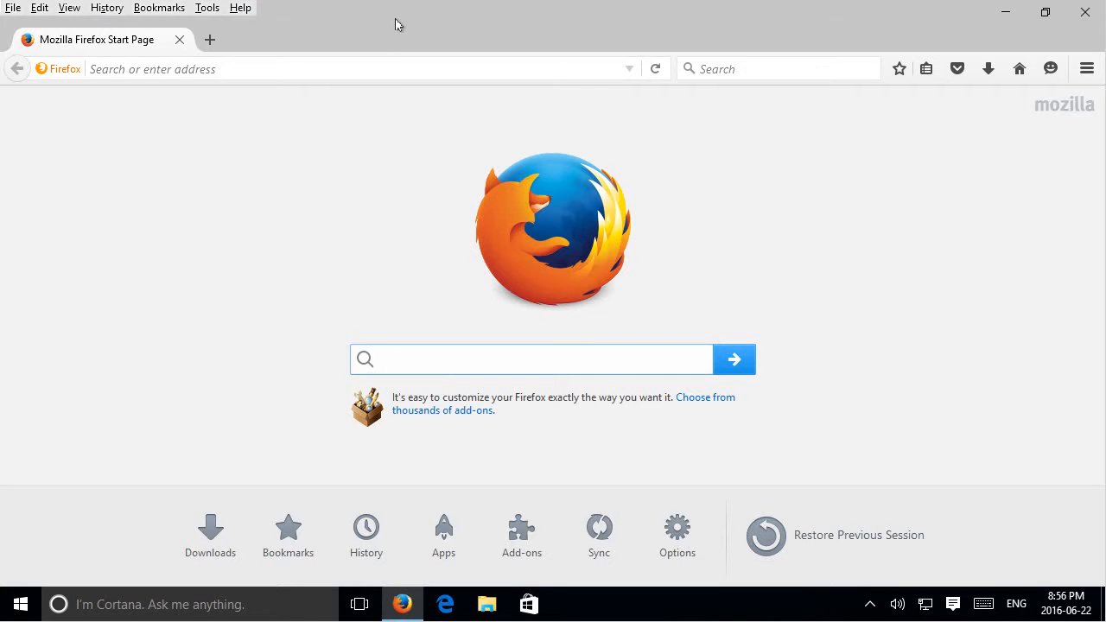
right_click(398, 24)
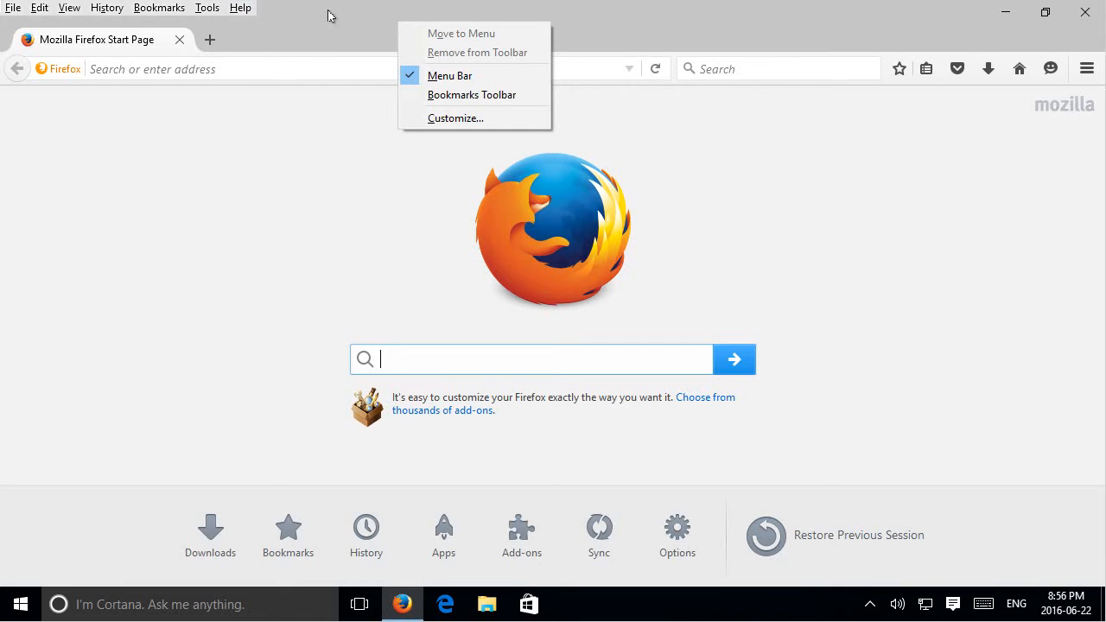
mouse_move(449, 76)
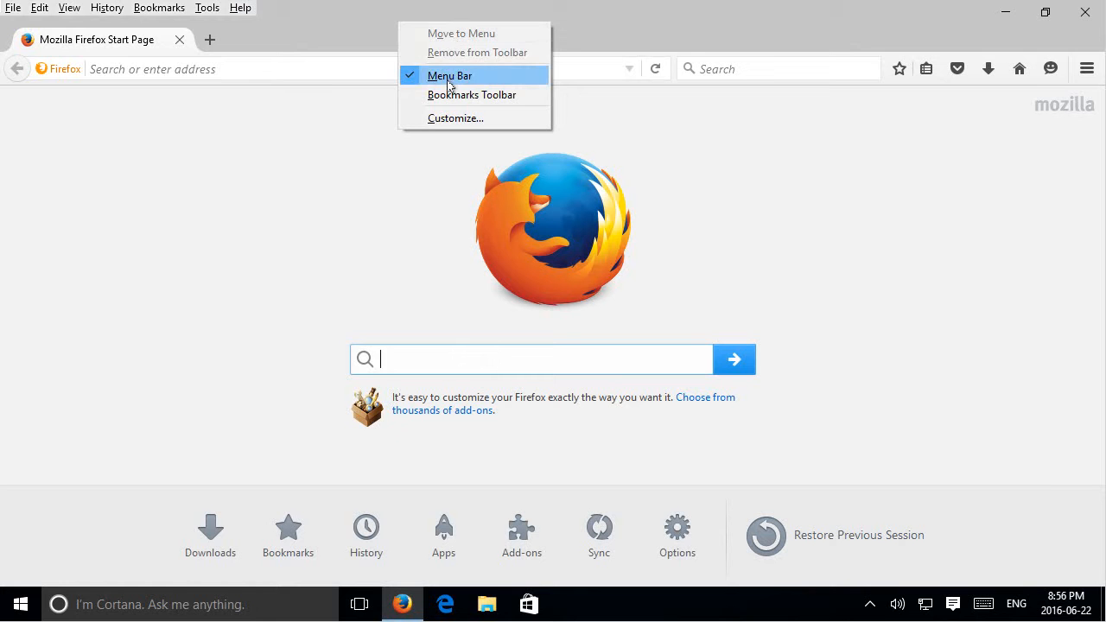
left_click(449, 75)
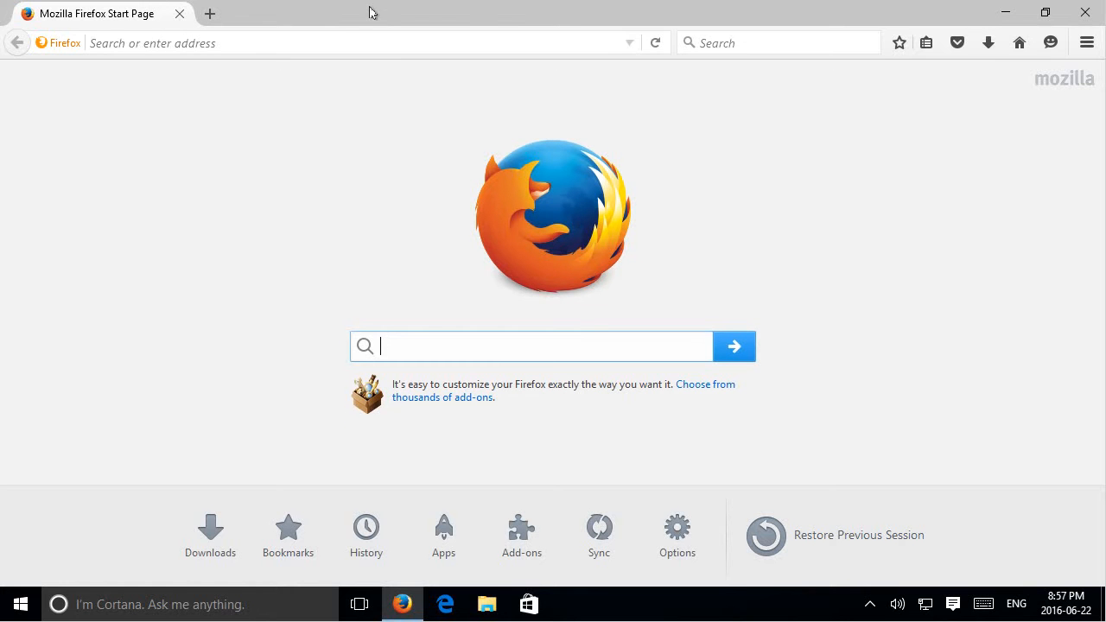
key("alt")
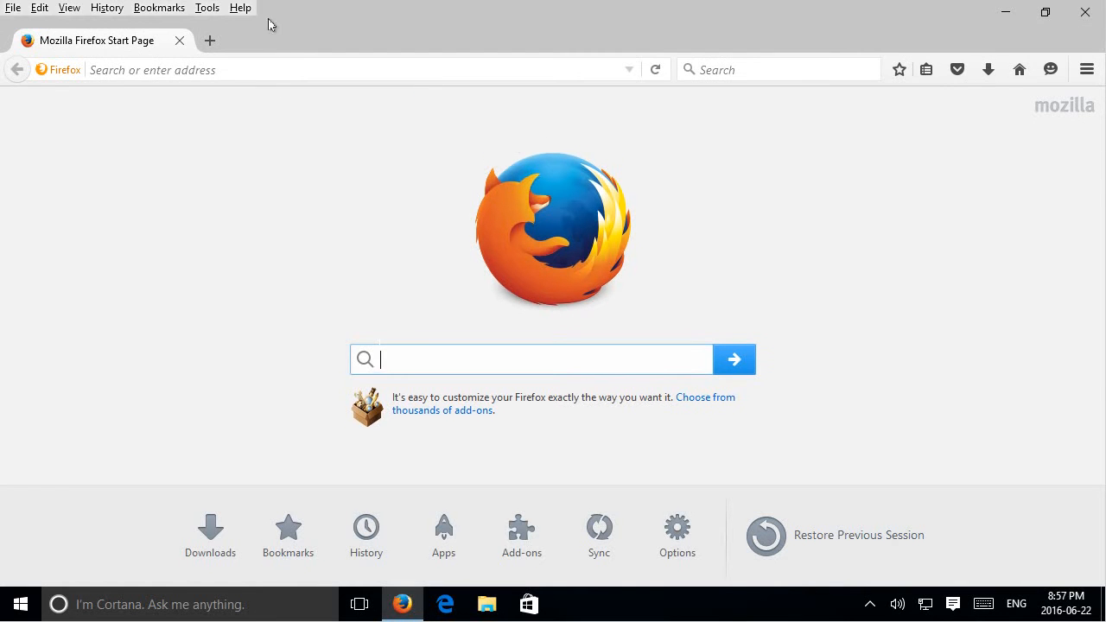
Apply the pending update from About Firefox on version 42.0, then relaunch Firefox from the desktop icon
left_click(240, 8)
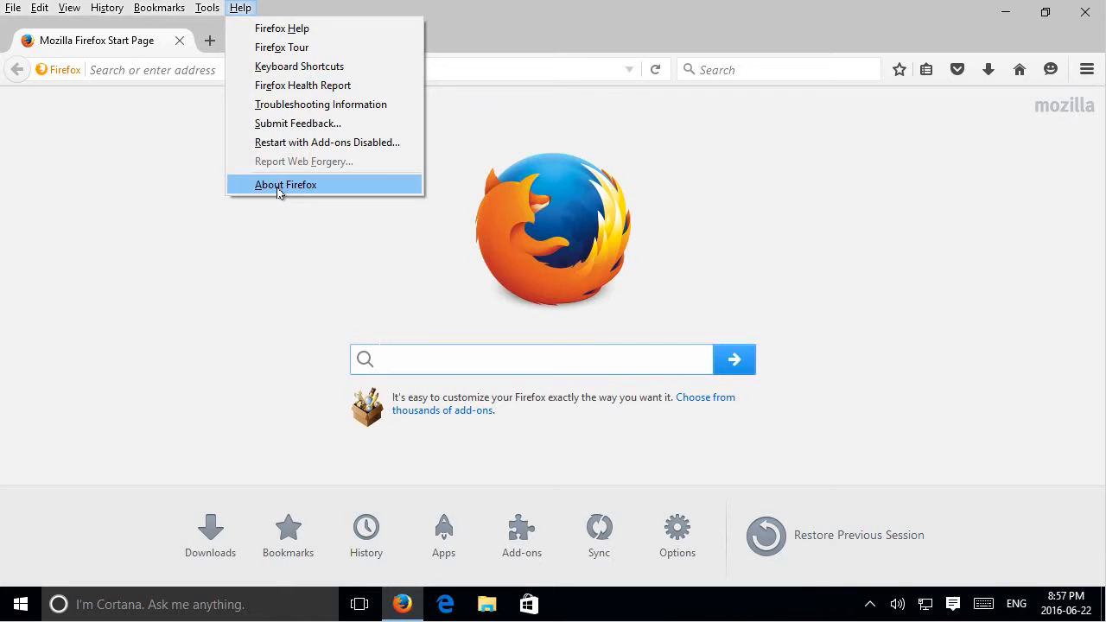
left_click(286, 184)
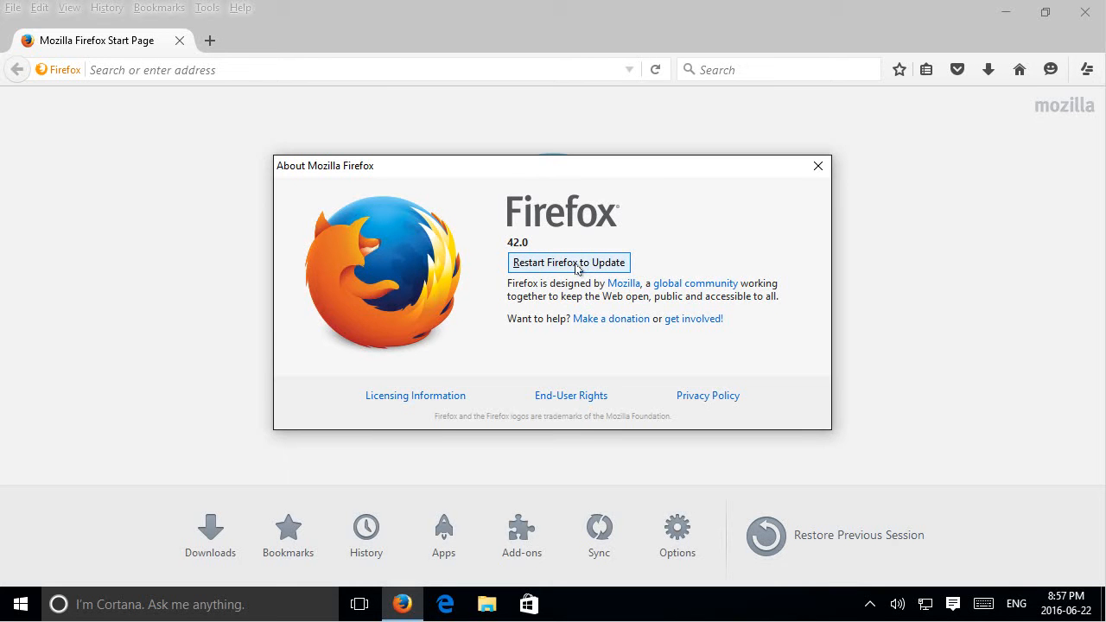
left_click(569, 262)
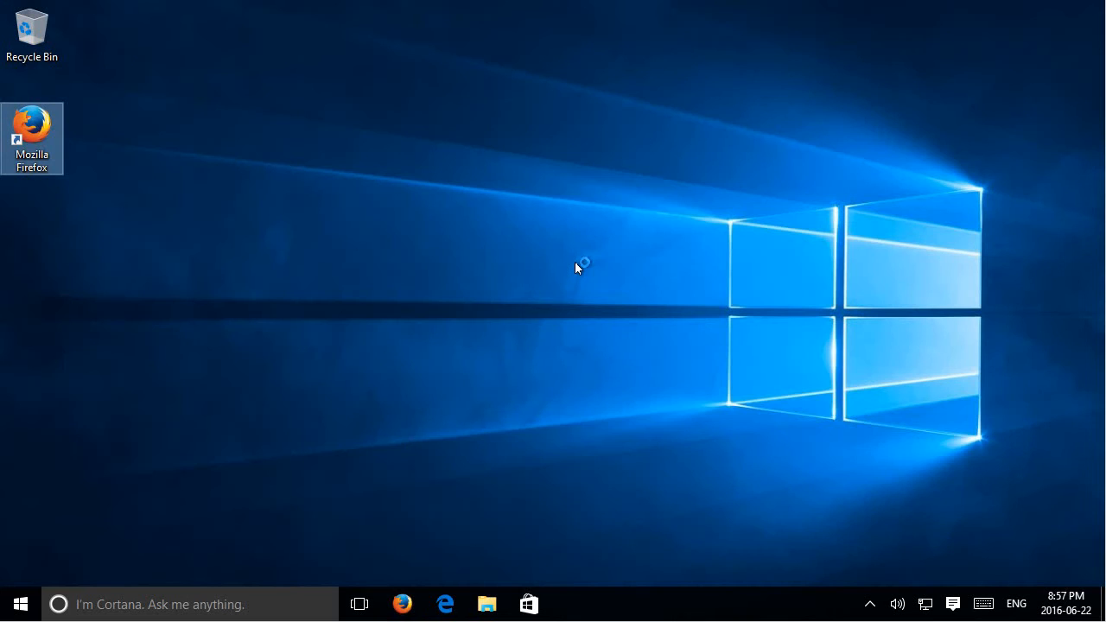
double_click(32, 127)
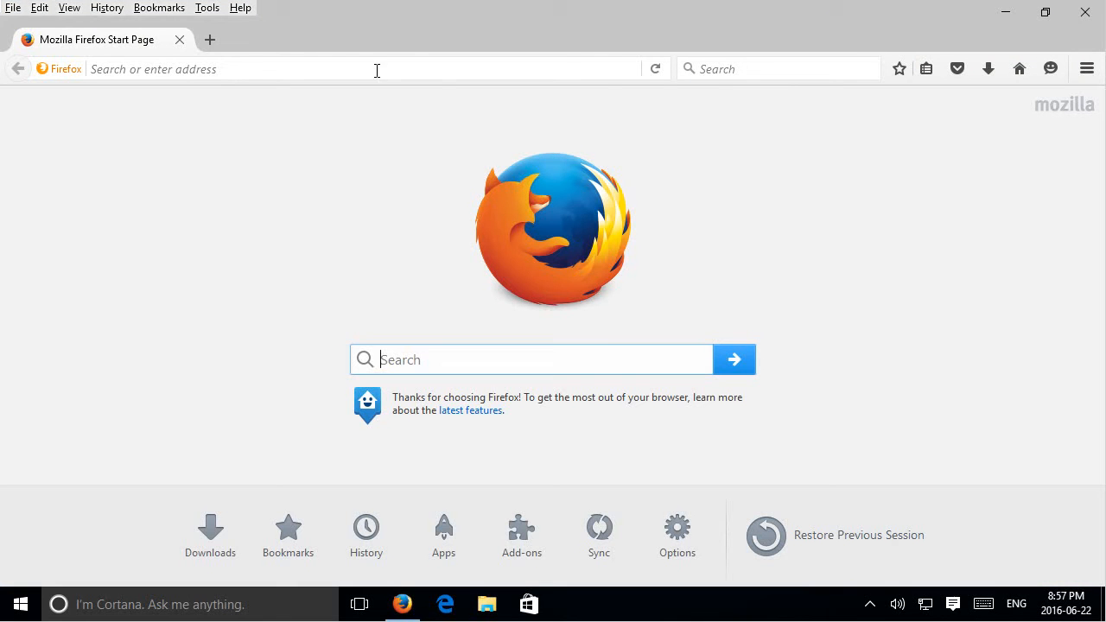
left_click(240, 8)
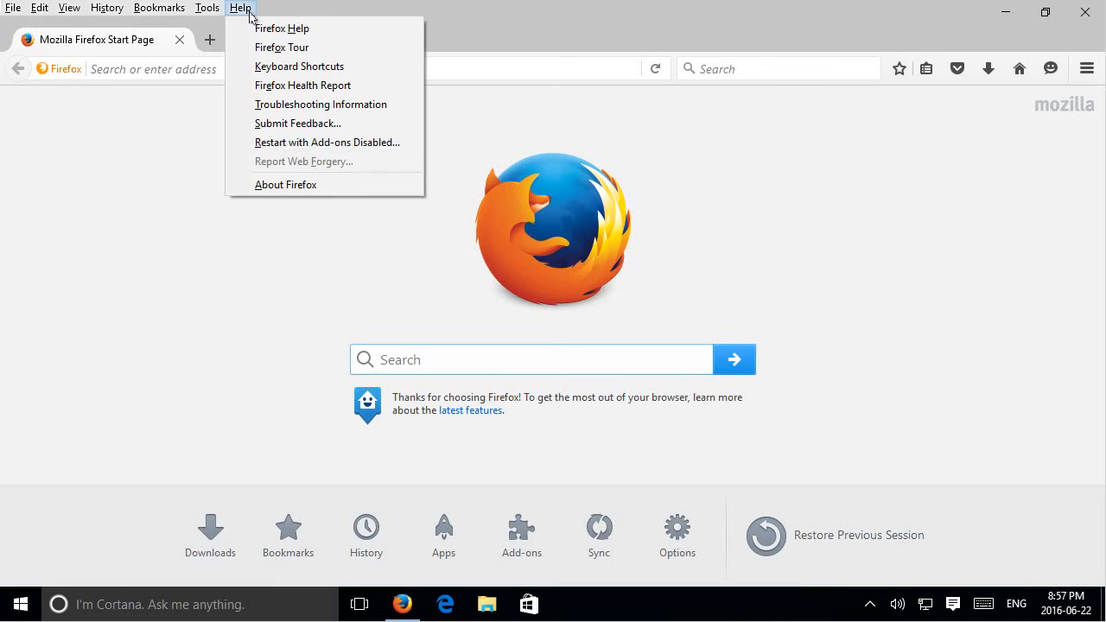
Let About Firefox download the 43.0.1 update, then restart Firefox to install it
left_click(286, 184)
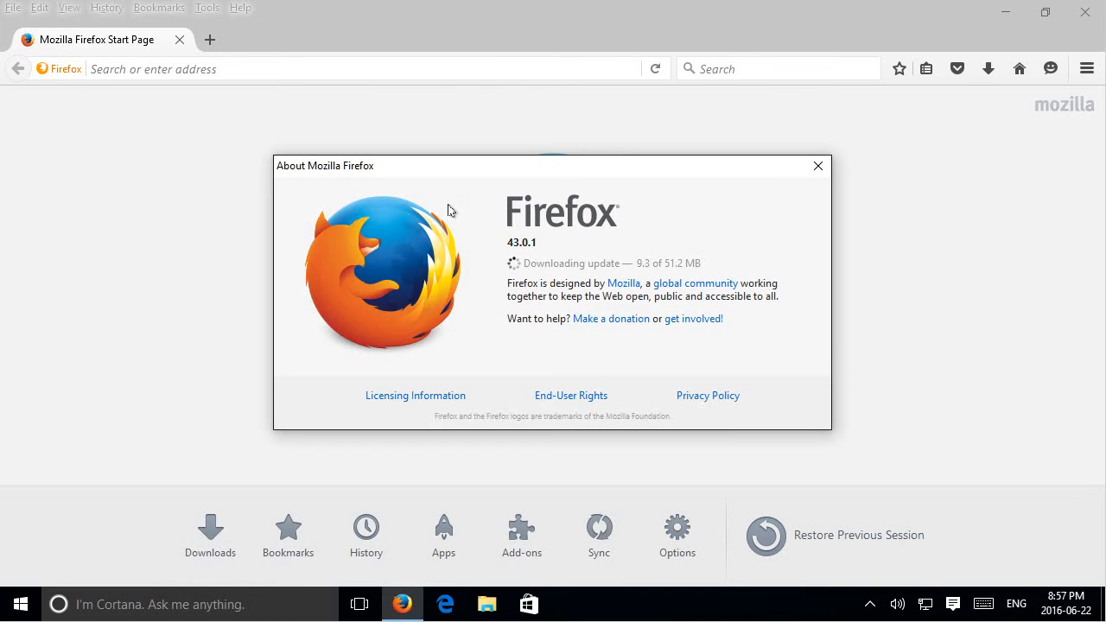
mouse_move(458, 213)
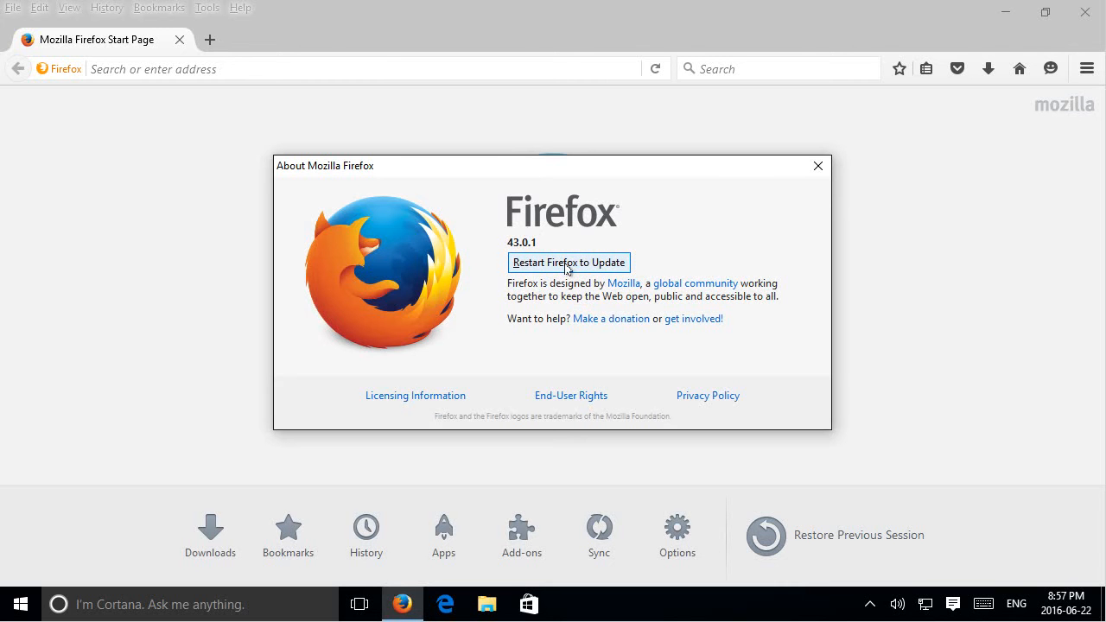
left_click(568, 263)
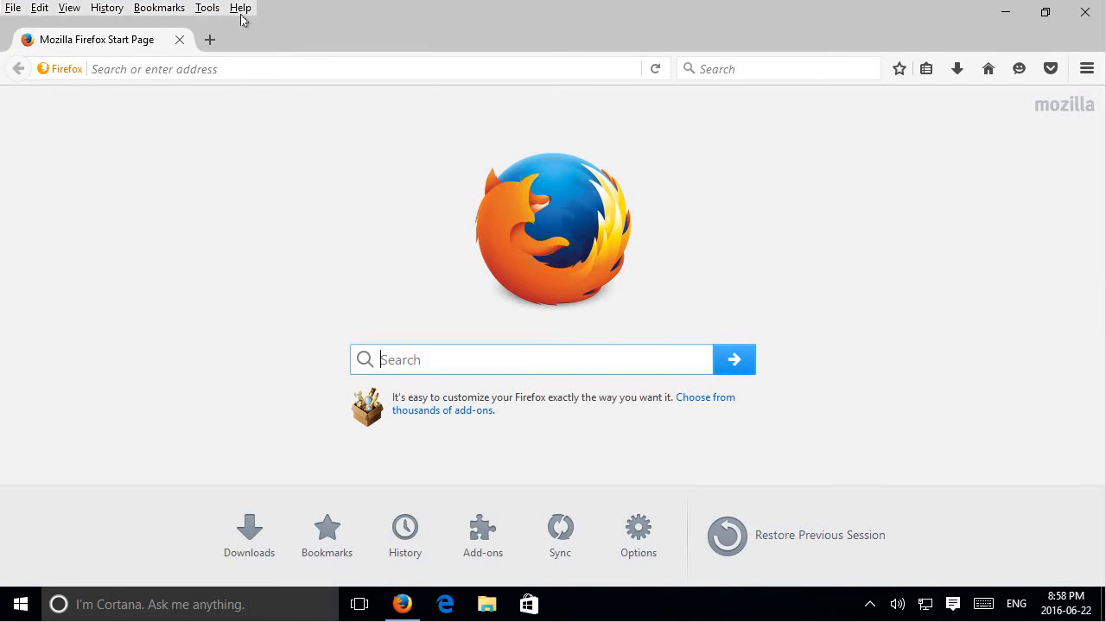
left_click(239, 7)
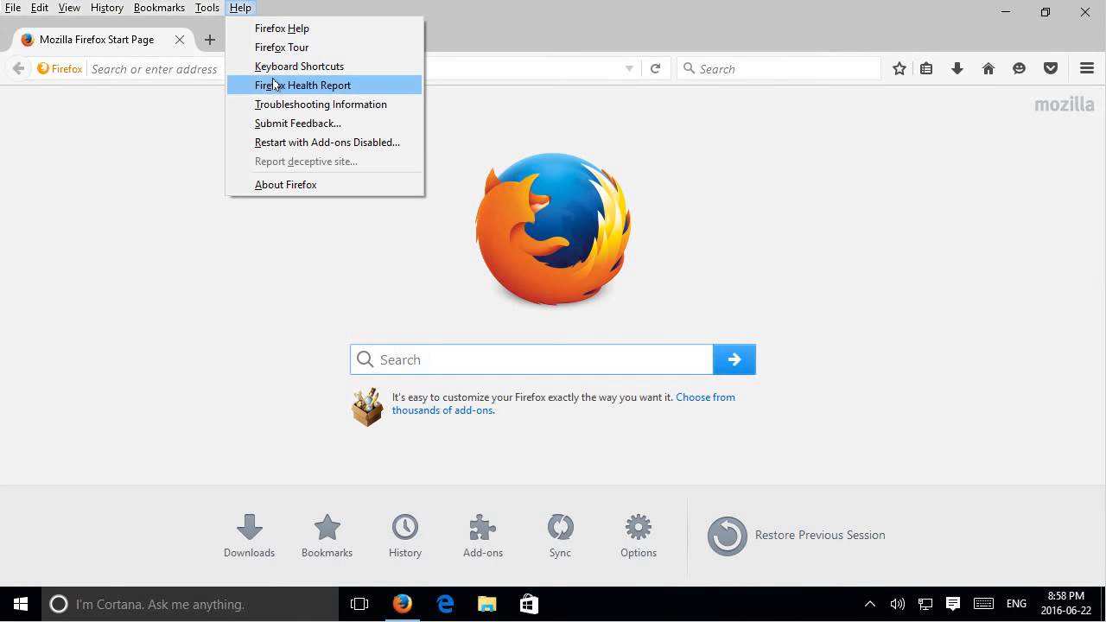
left_click(286, 184)
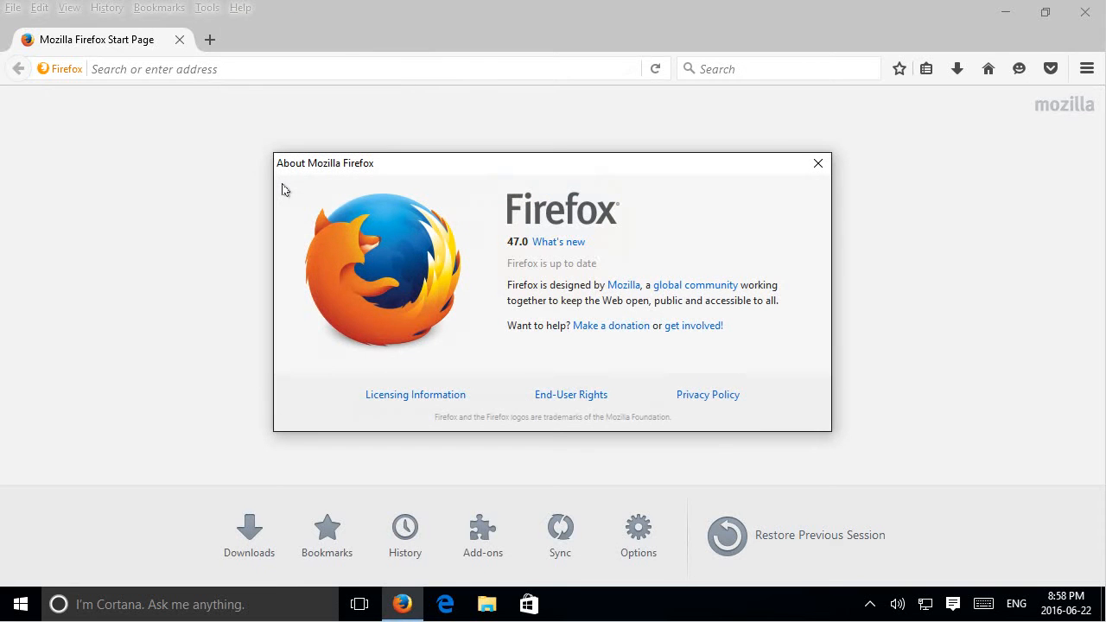
mouse_move(515, 259)
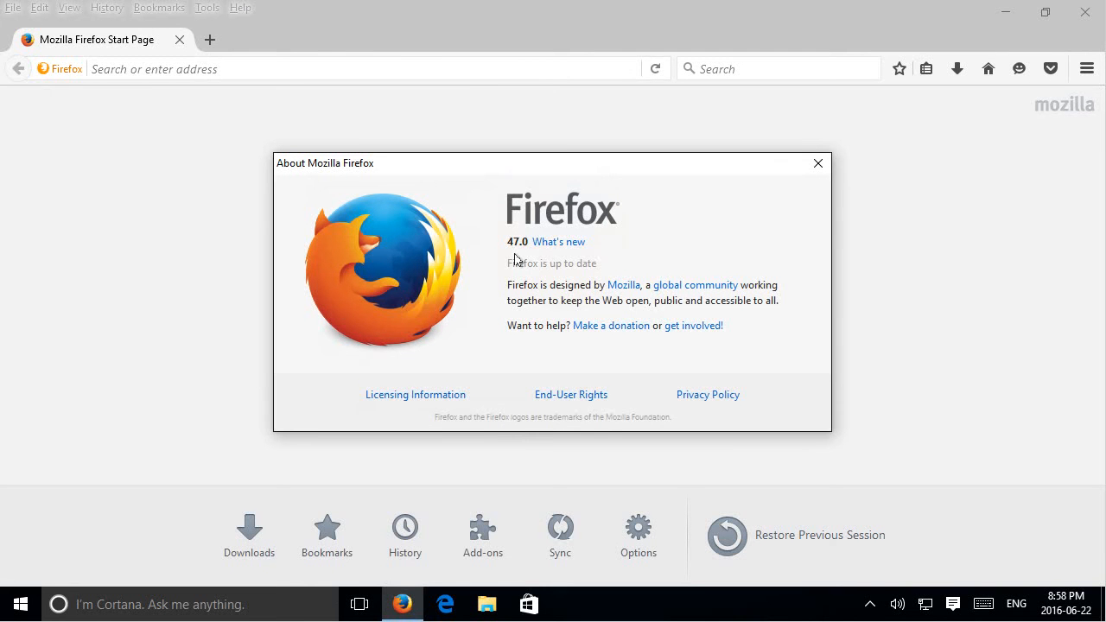
mouse_move(493, 258)
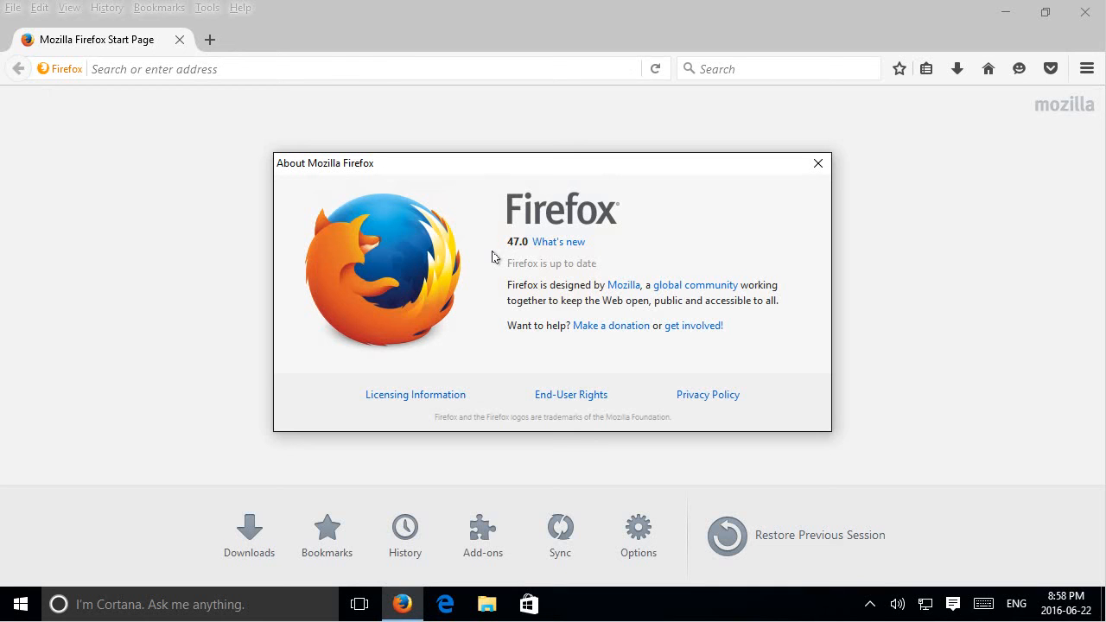
mouse_move(687, 234)
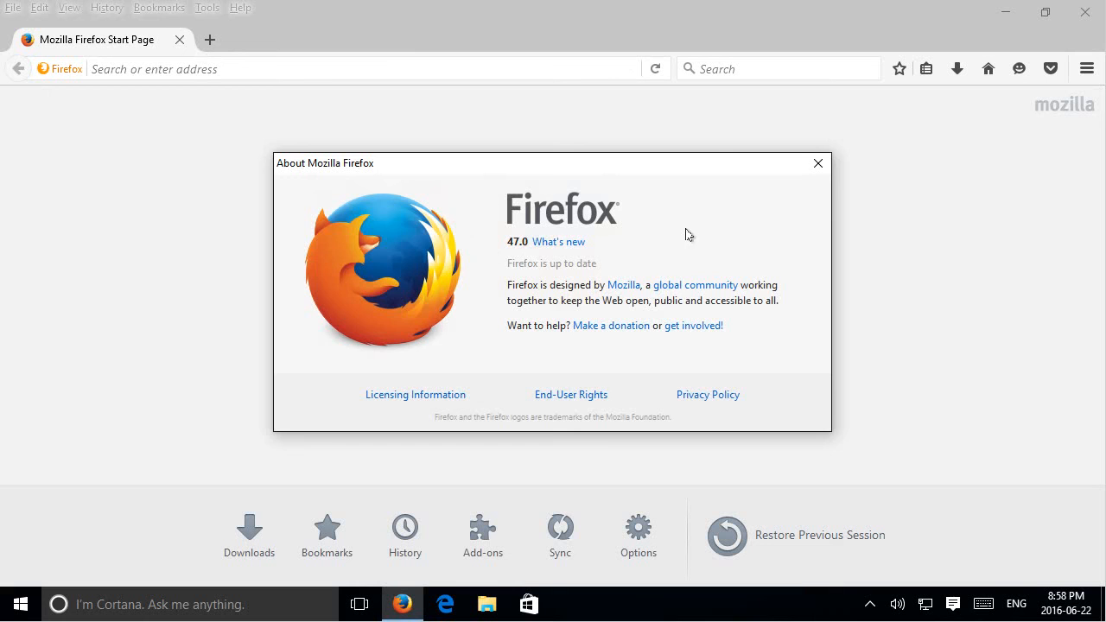
left_click(818, 164)
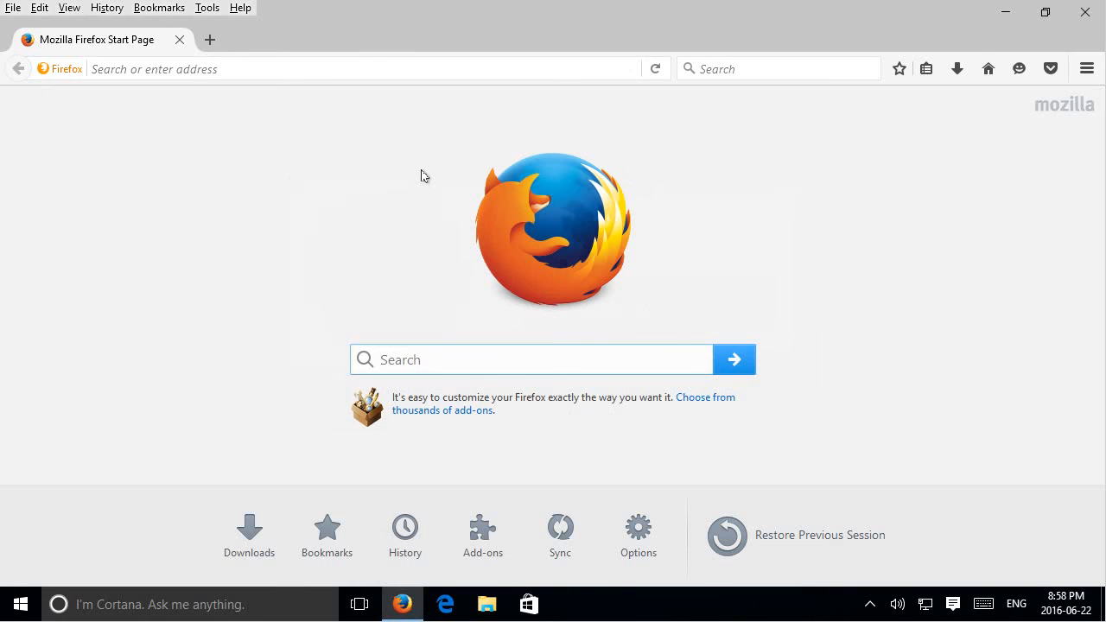
mouse_move(386, 180)
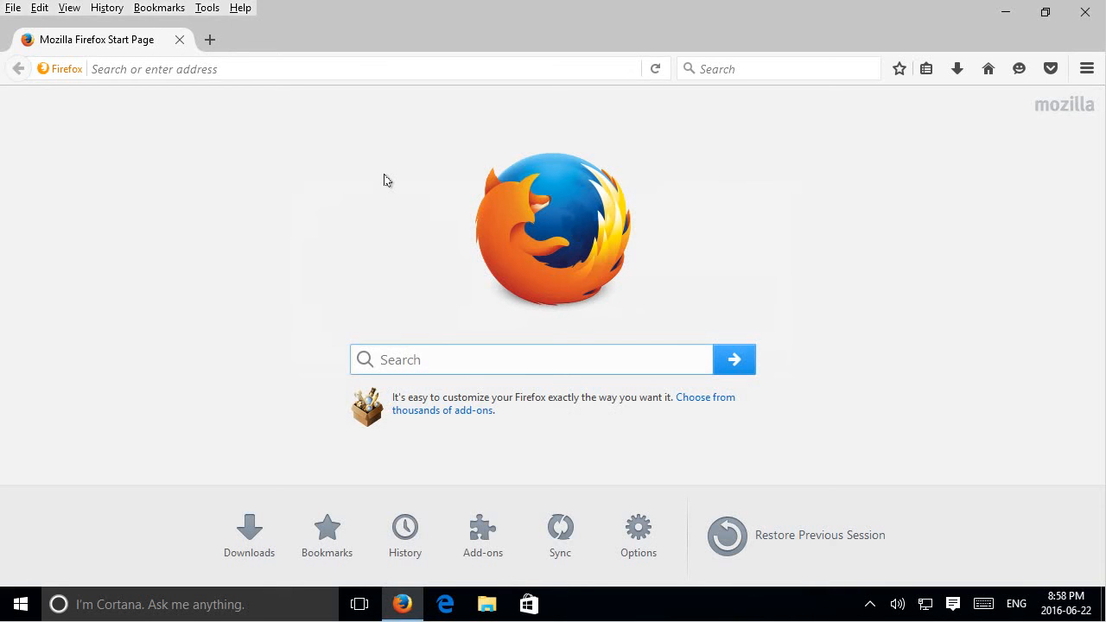